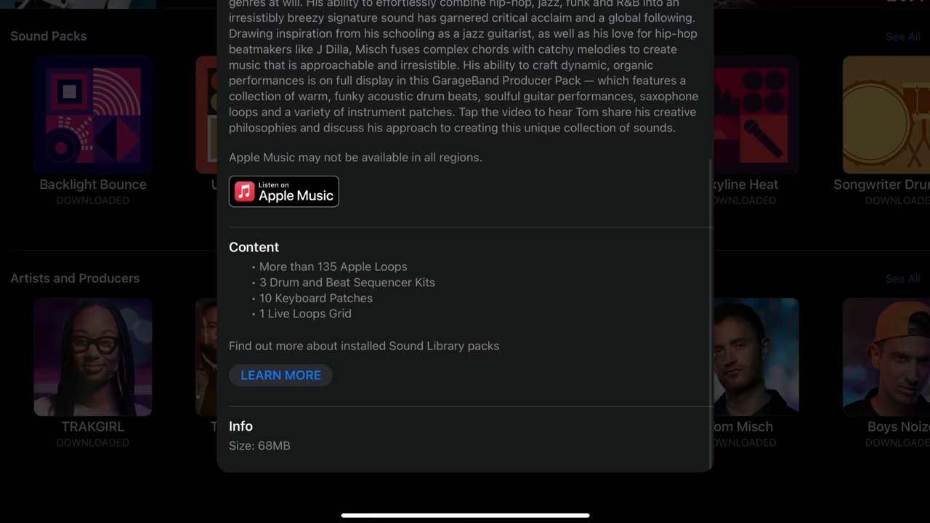
Scroll through the Tom Misch Live Loops grid of drum, bass, keys and guitar cells.
scroll(up, 3)
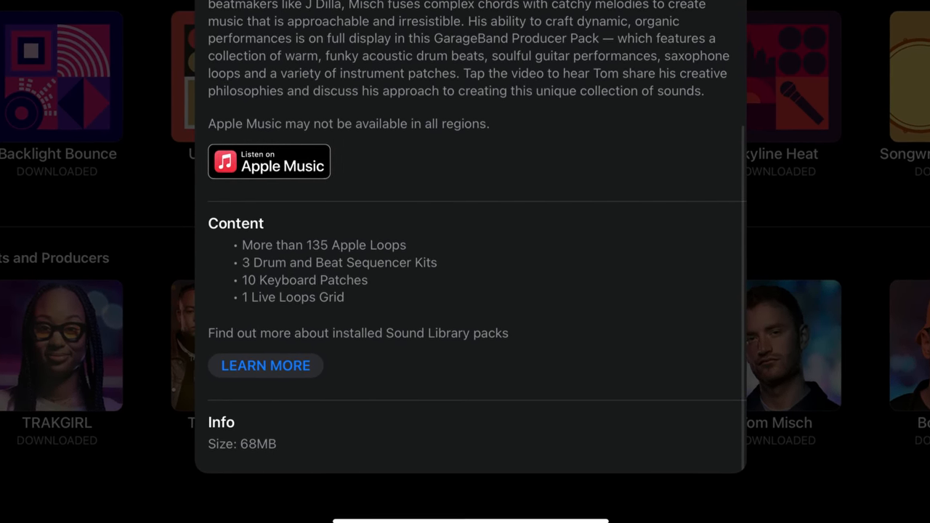
scroll(up, 3)
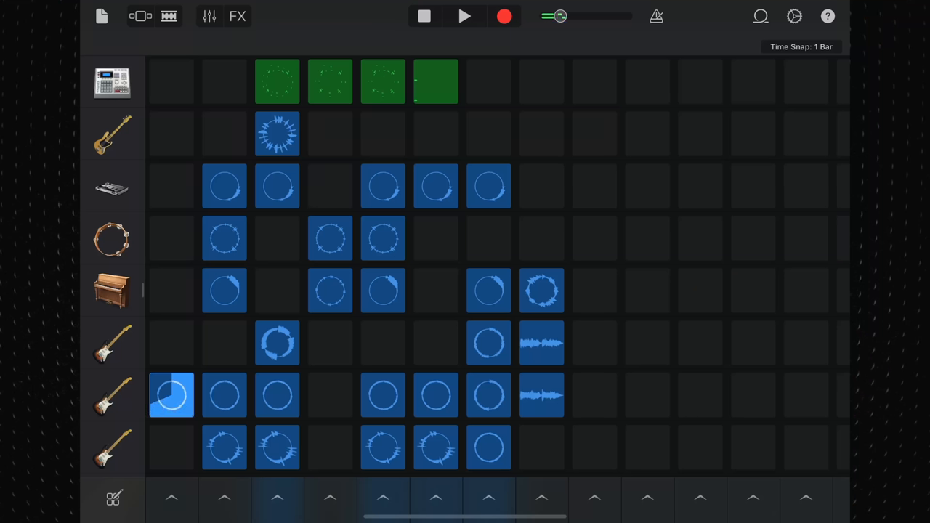
scroll(down, 3)
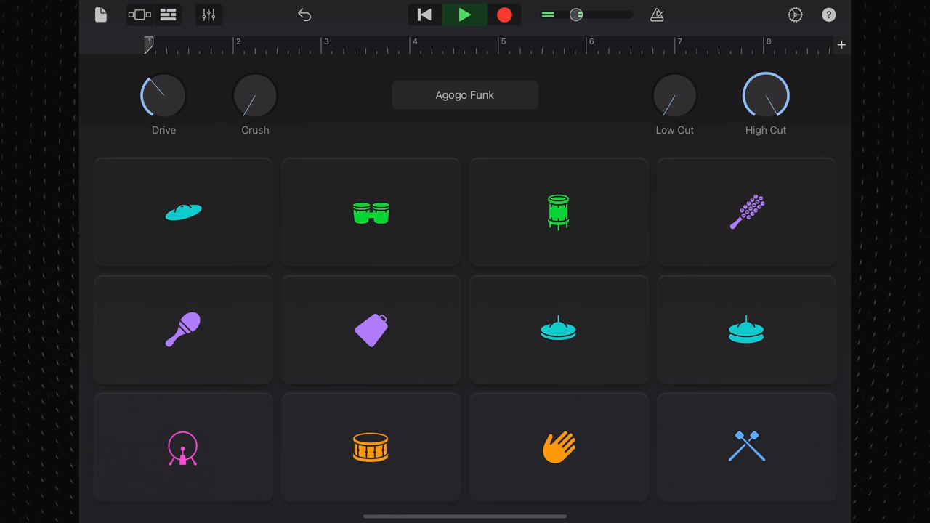
Tap the Agogo Funk kick drum pad twice to hear it.
click(182, 447)
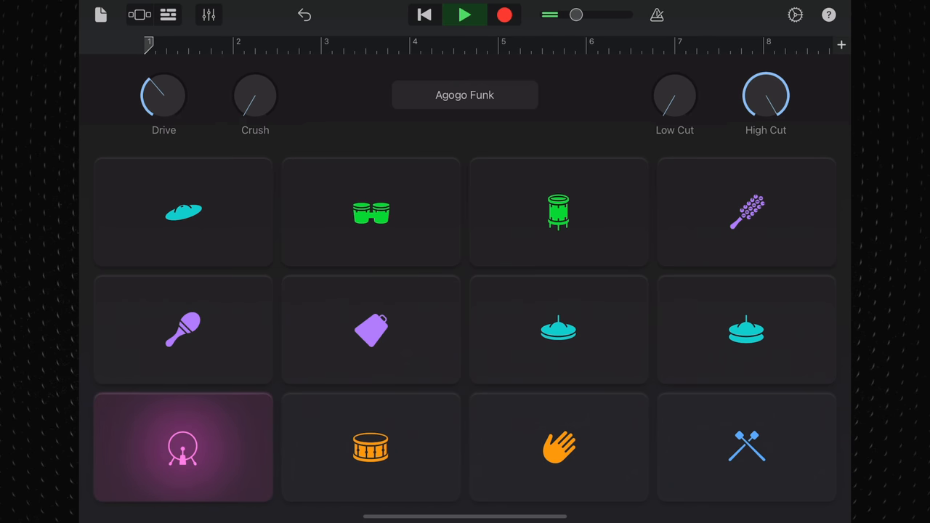
click(183, 447)
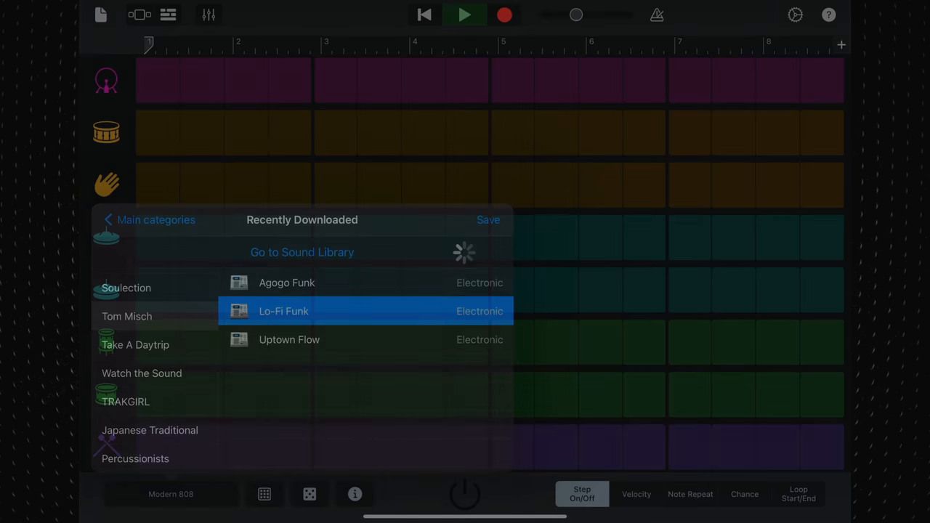
Load the Uptown Flow kit from Recently Downloaded and apply the Hit Synth pattern.
click(283, 311)
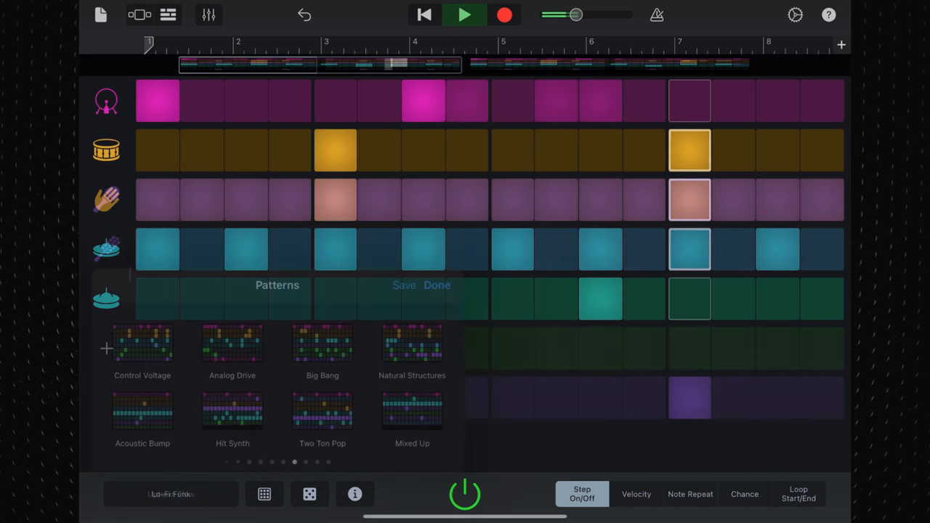
click(232, 418)
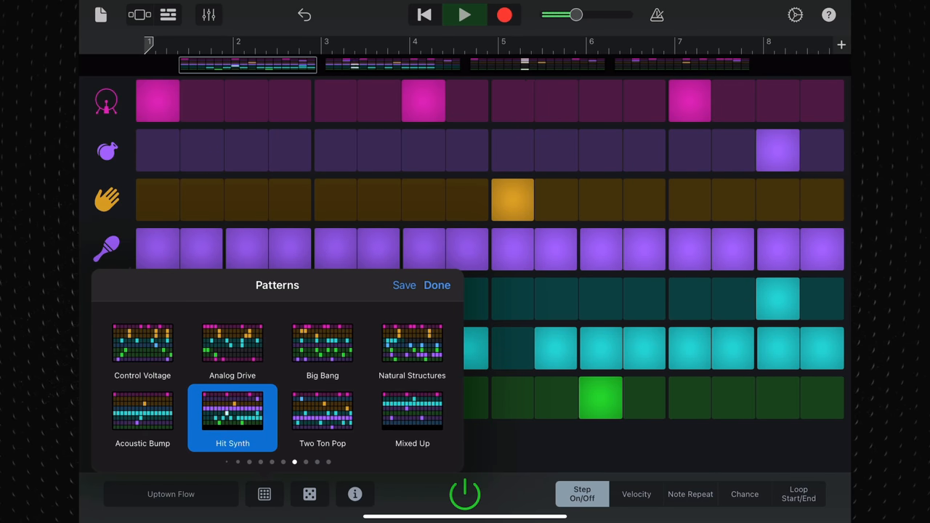
click(232, 346)
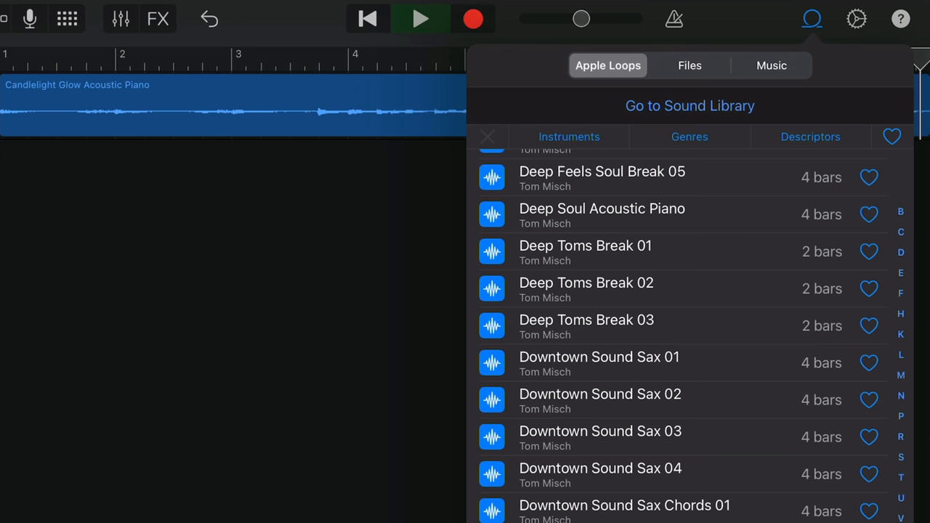
Preview the Downtown Sound Sax 01 loop in the Tom Misch Apple Loops.
click(599, 357)
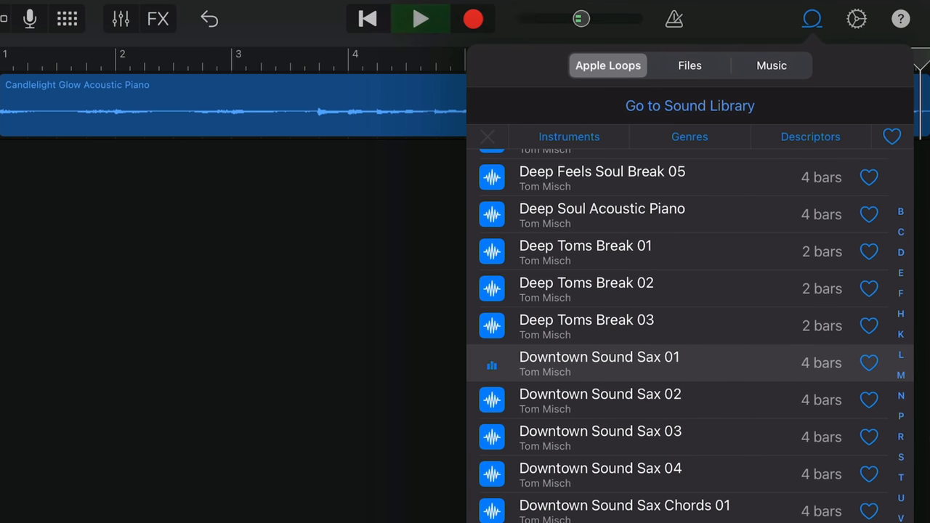
click(487, 137)
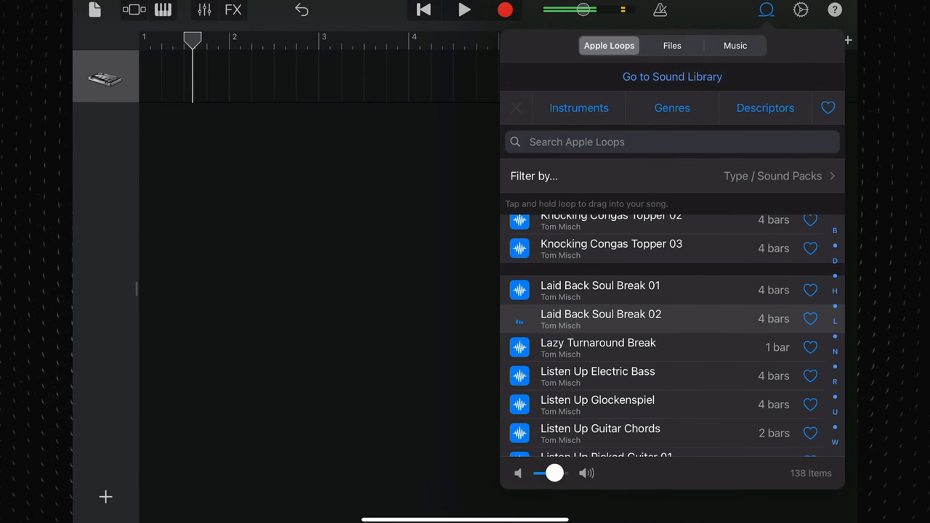
Scroll further down the Tom Misch loop list and preview another loop.
scroll(down, 3)
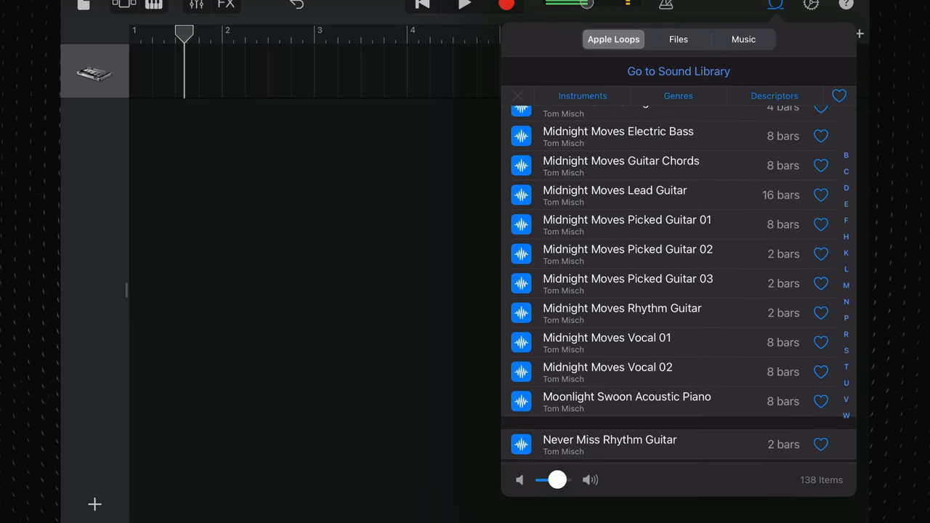
scroll(down, 3)
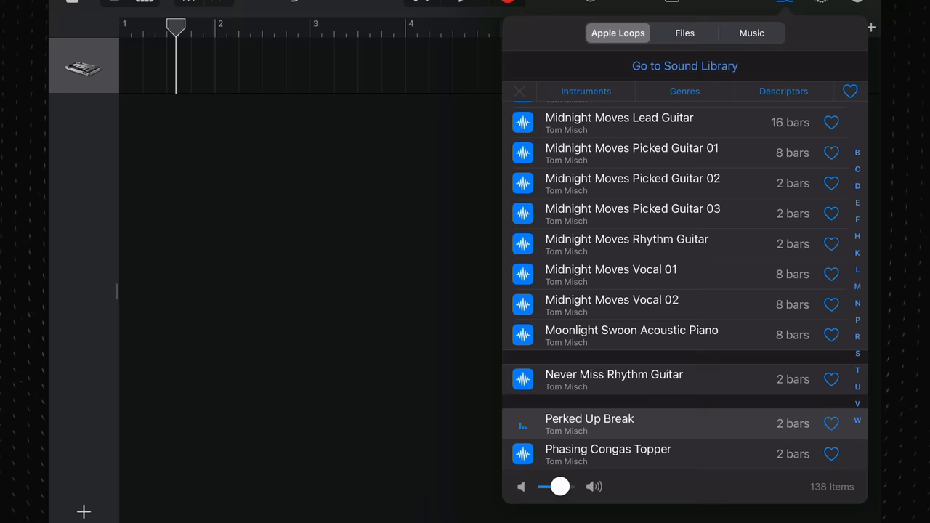
scroll(down, 3)
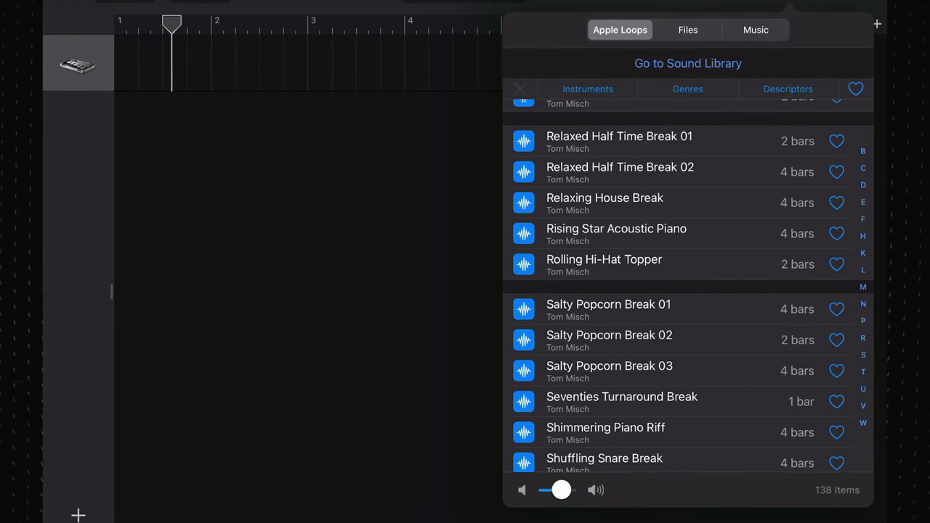
click(523, 139)
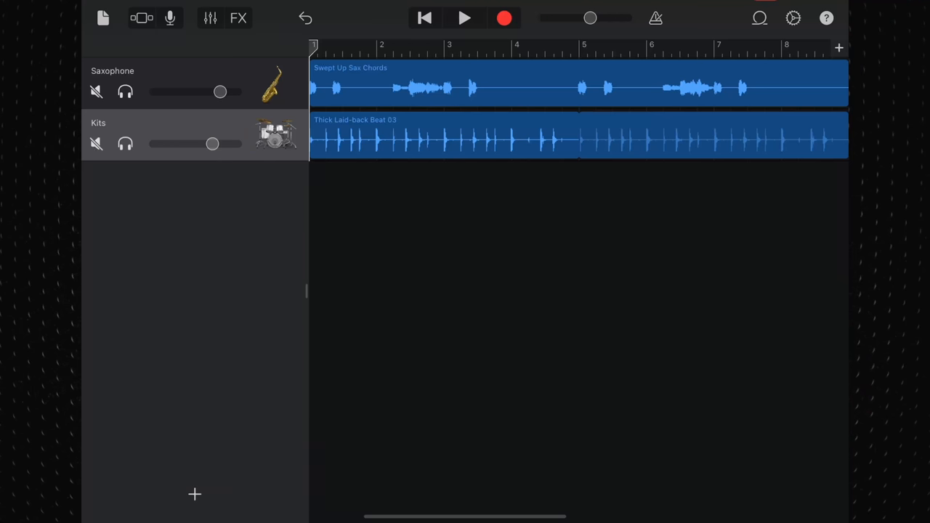
Play the Swept Up Sax Chords and Thick Laid-back Beat 03 arrangement, then stop.
click(465, 17)
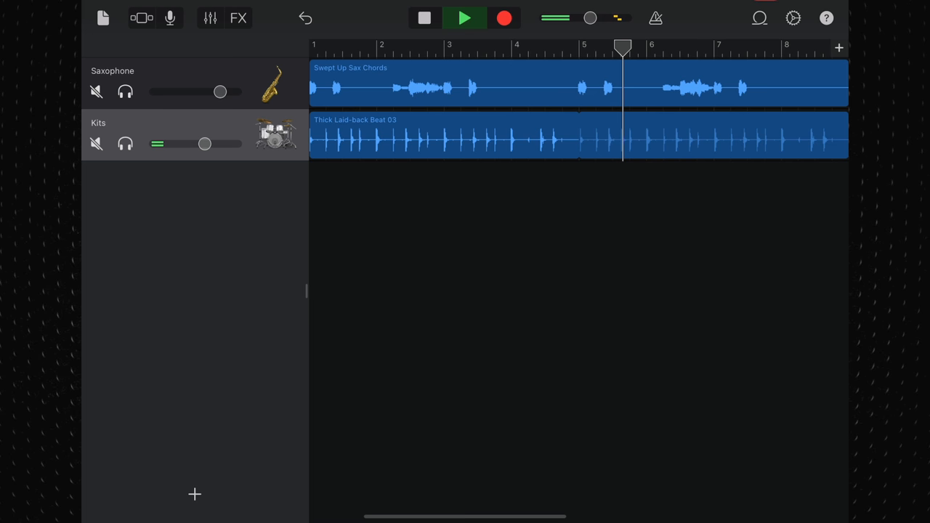
click(465, 18)
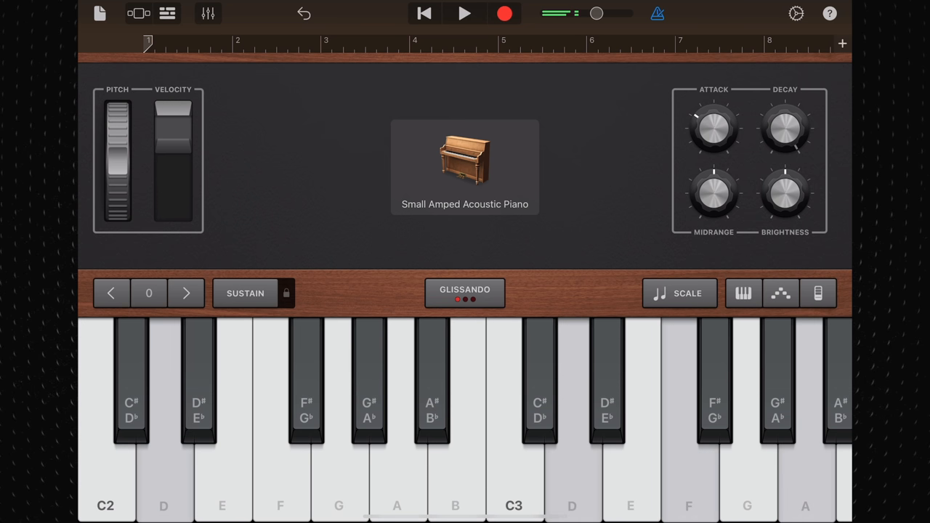
Replace the Small Amped Acoustic Piano patch with Spaced Out Synth.
click(464, 160)
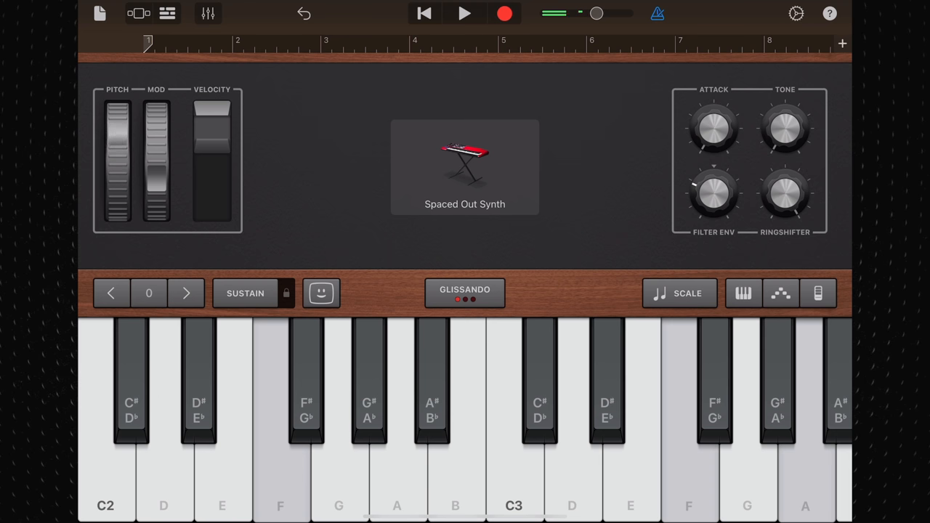
drag(552, 13, 596, 13)
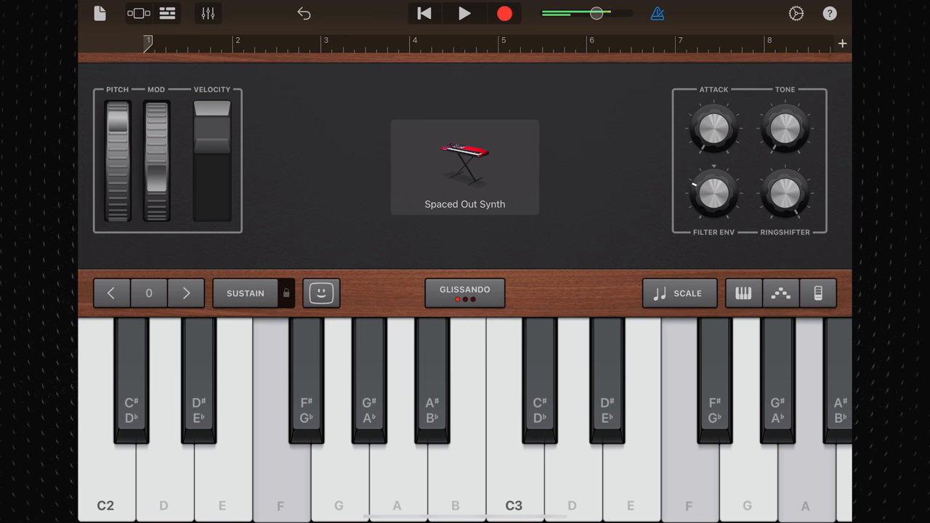